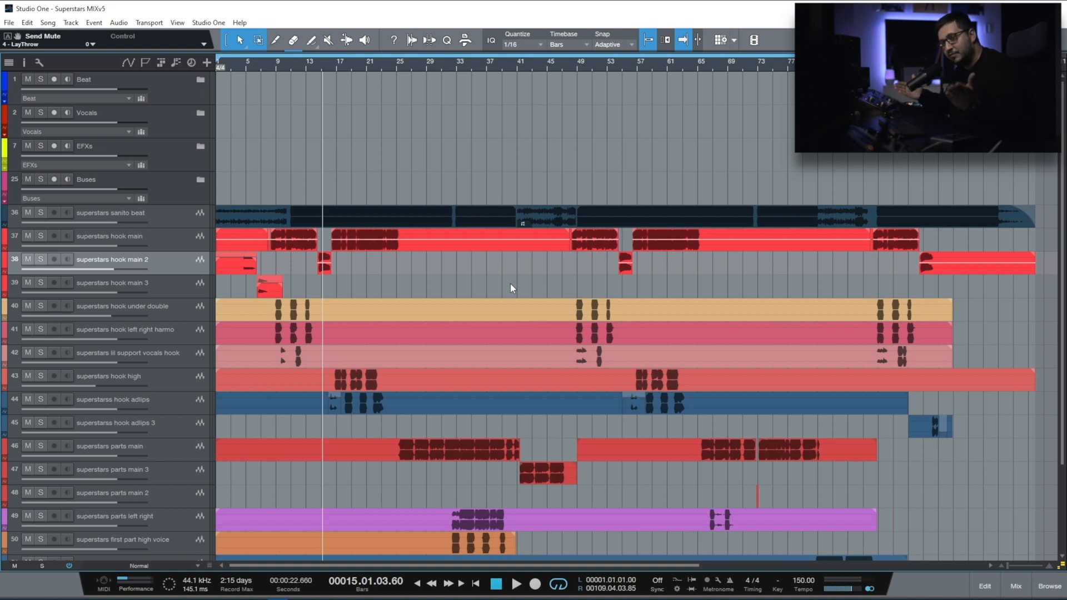
Bring up the mix console under the arrangement with its Scenes panel showing
{"action": "scroll", "scroll_direction": "down", "scroll_amount": 3}
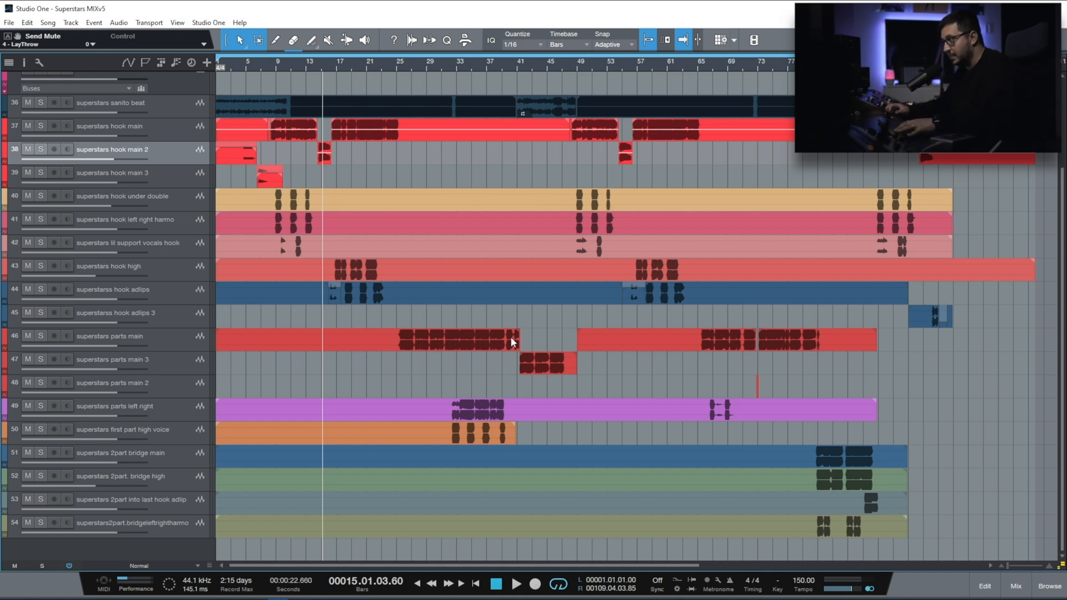
{"action": "left_click", "coordinate": [1015, 590]}
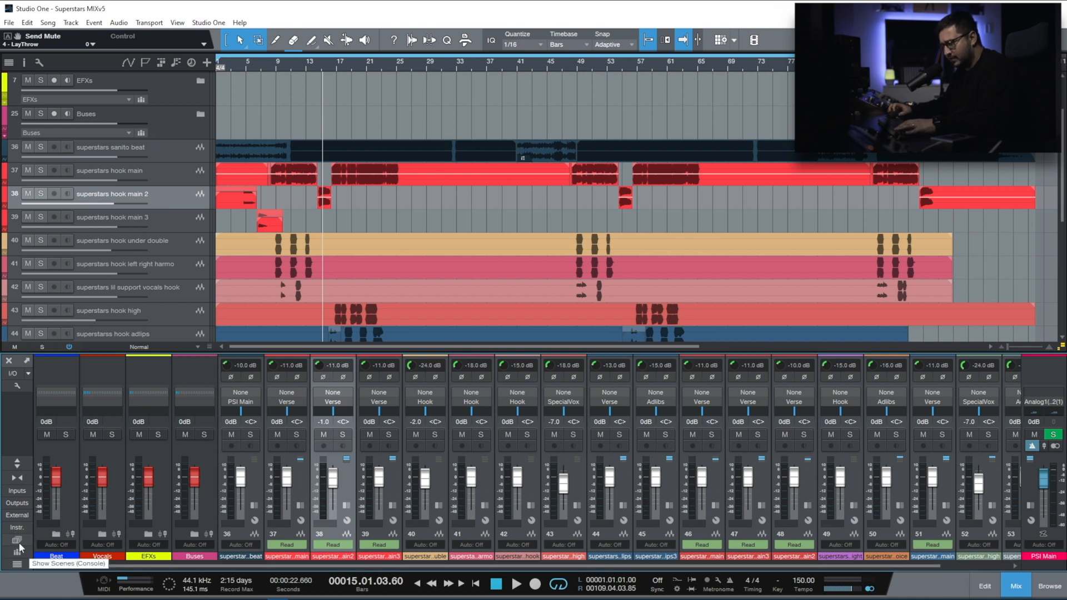
{"action": "left_click", "coordinate": [18, 542]}
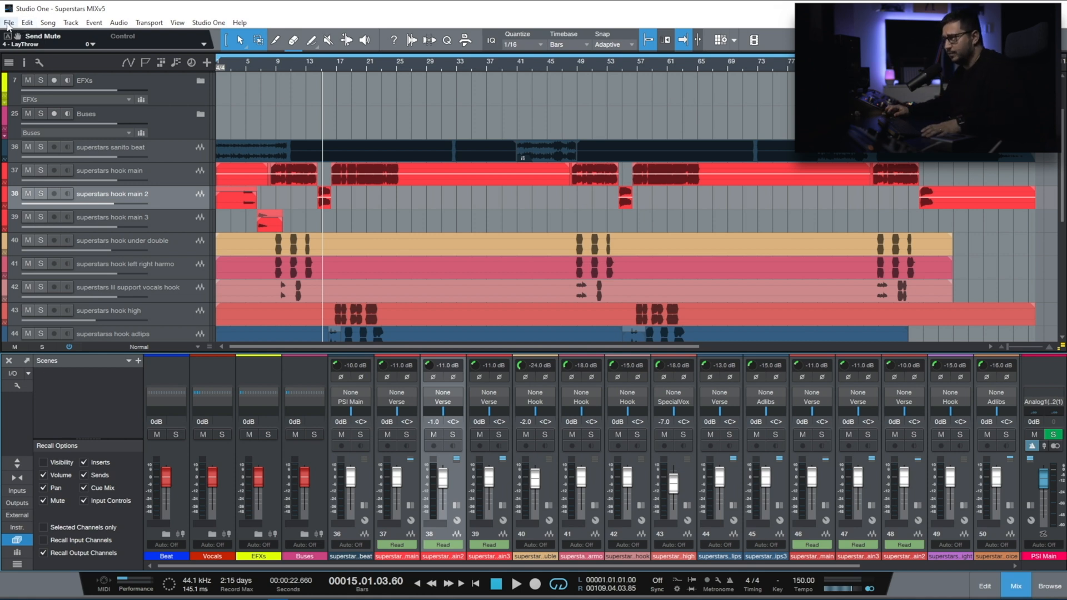
Save the song as a new incremental version
{"action": "left_click", "coordinate": [9, 22]}
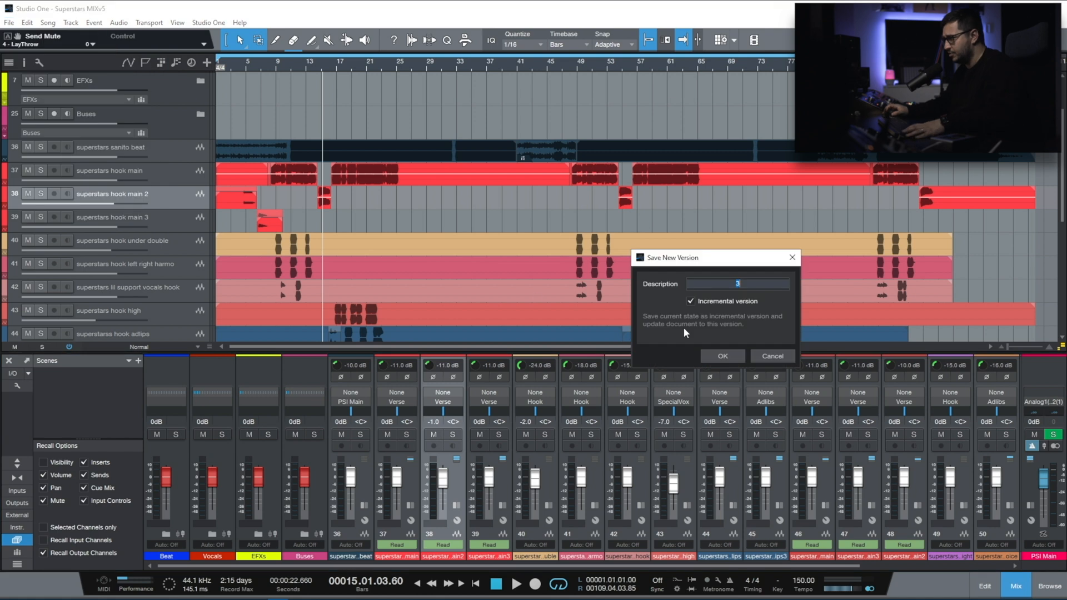
{"action": "left_click", "coordinate": [721, 356]}
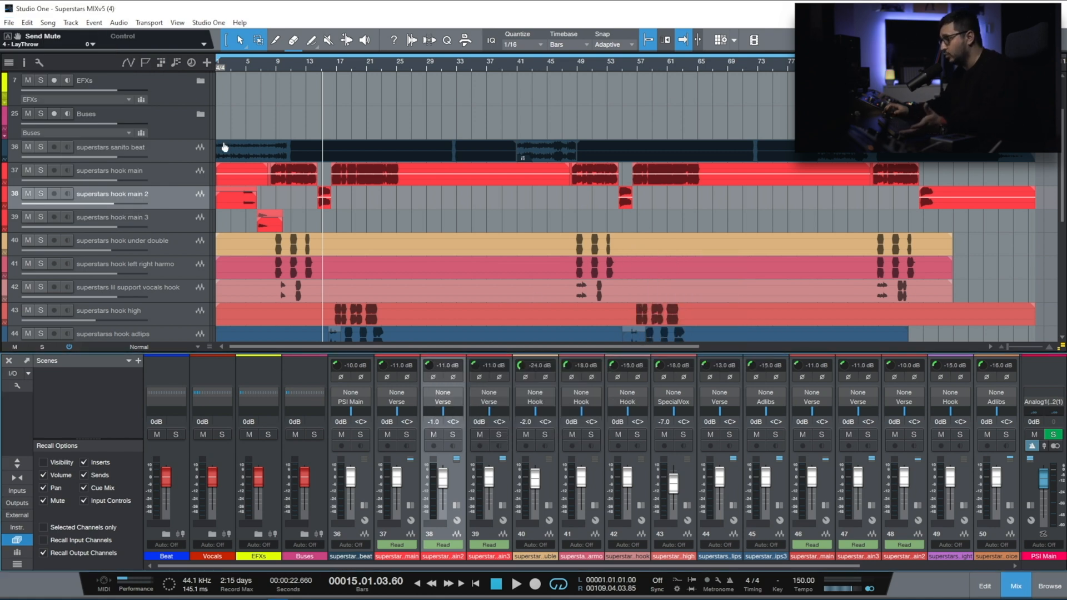
Browse the Restore Version list and select the most recent saved version
{"action": "left_click", "coordinate": [8, 22]}
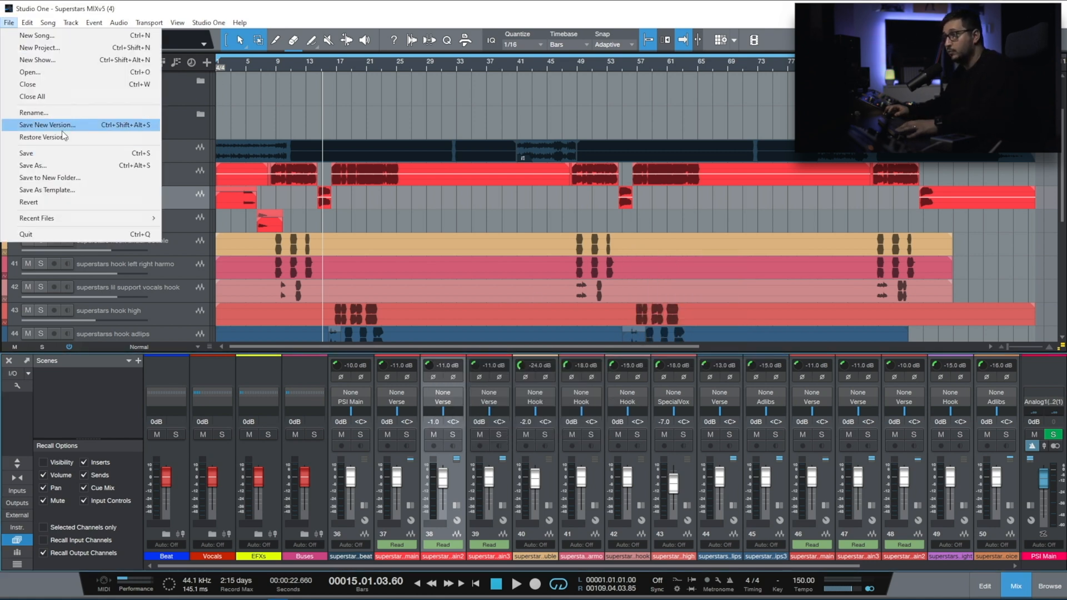
{"action": "left_click", "coordinate": [44, 137]}
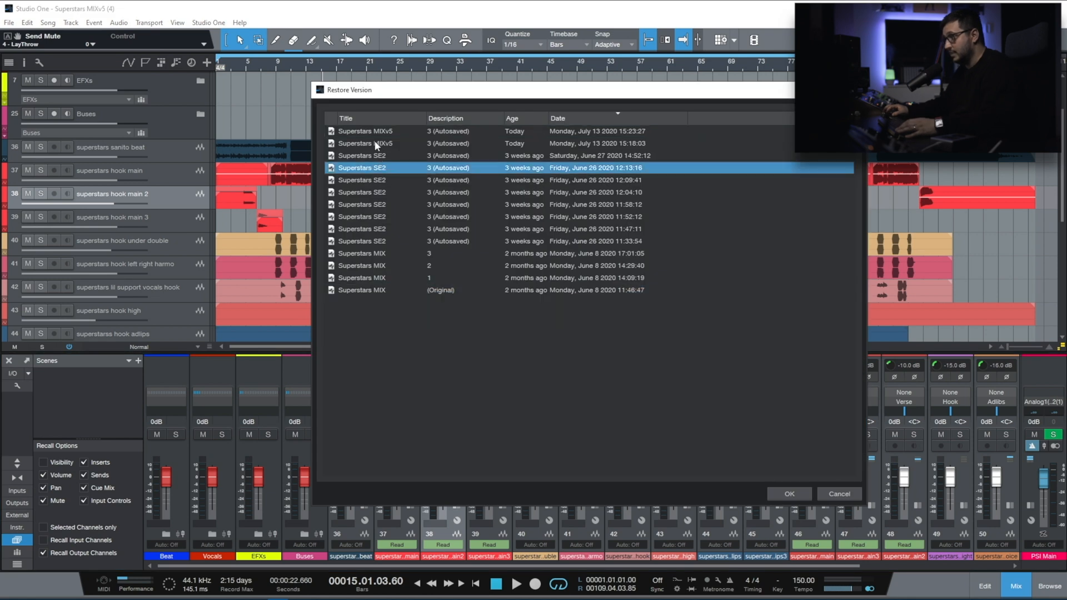
{"action": "left_click", "coordinate": [366, 132]}
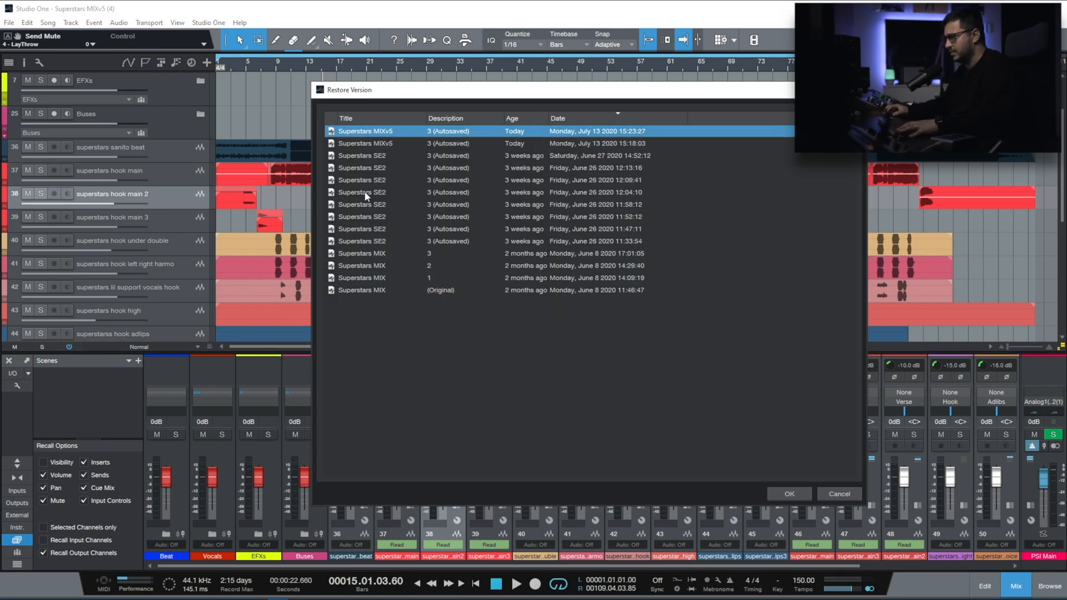
{"action": "left_click", "coordinate": [788, 494]}
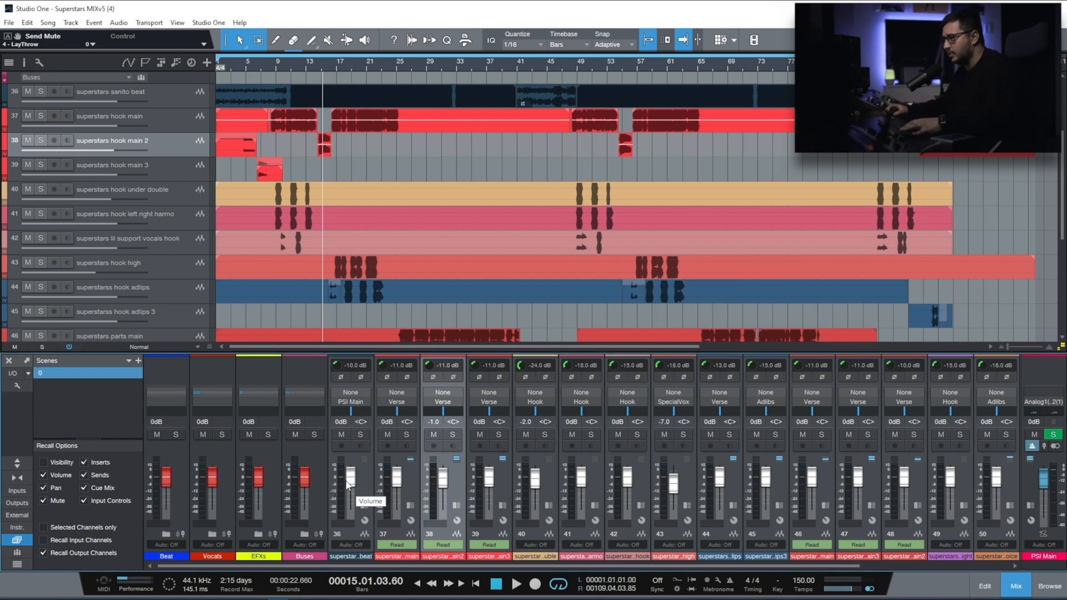
Lower hook main 2 to about -30.8 dB and select Spectre EQ on hook main 3
{"action": "left_click_drag", "start_coordinate": [444, 476], "coordinate": [444, 503]}
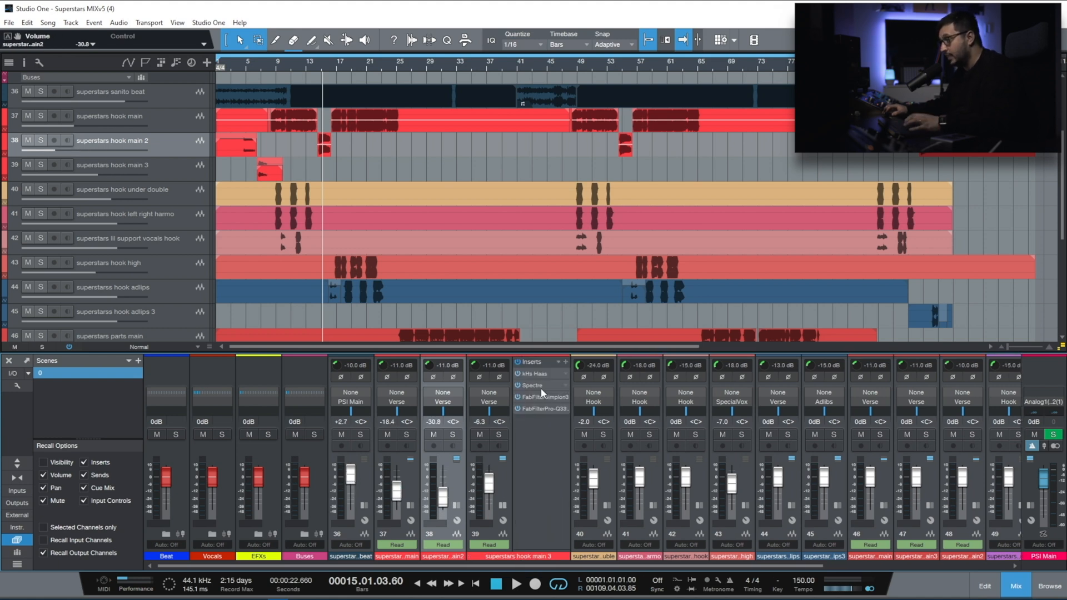
{"action": "left_click", "coordinate": [531, 386]}
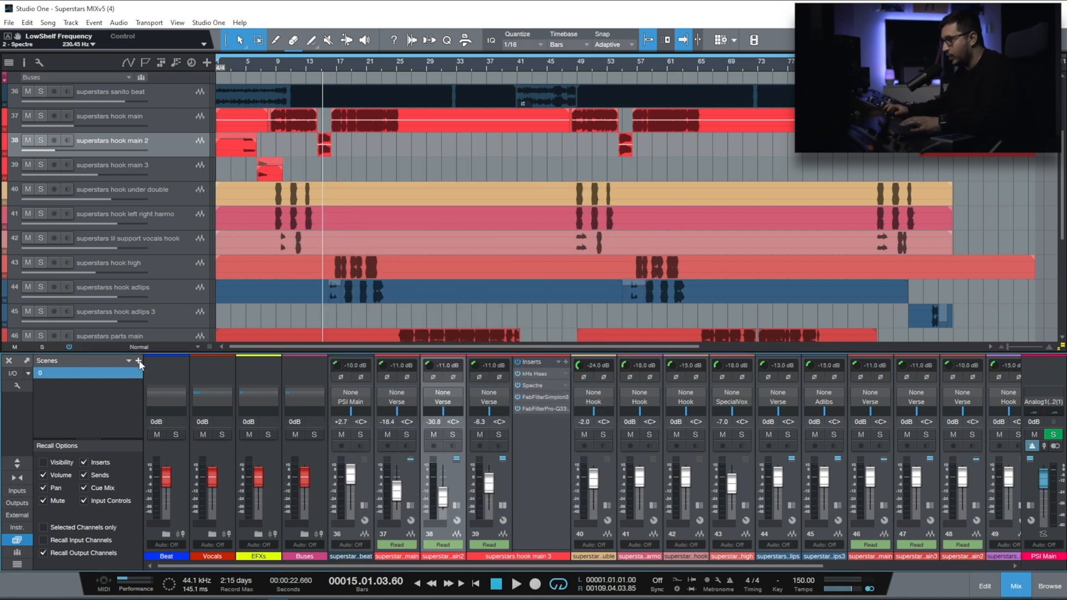
Store the current mix as a second scene named 1 and recall it
{"action": "left_click", "coordinate": [138, 360]}
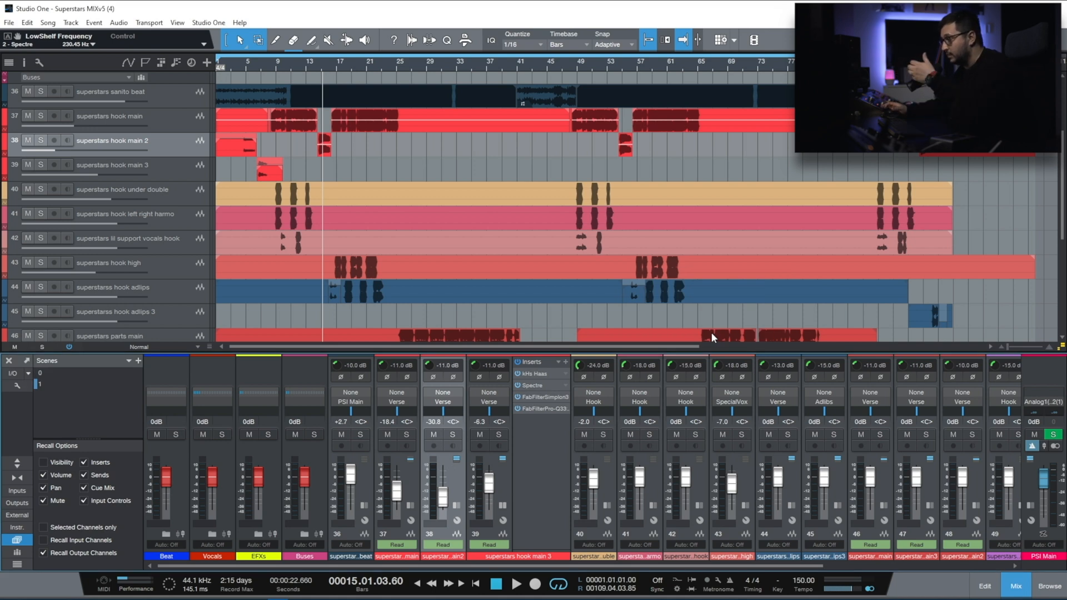
{"action": "left_click", "coordinate": [87, 383]}
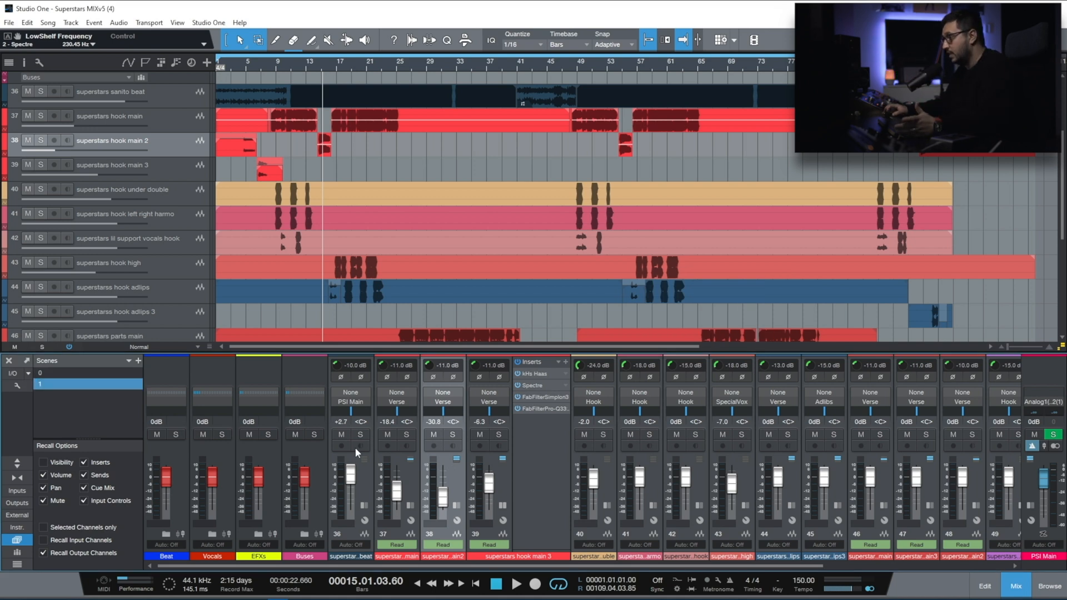
{"action": "mouse_move", "coordinate": [525, 471]}
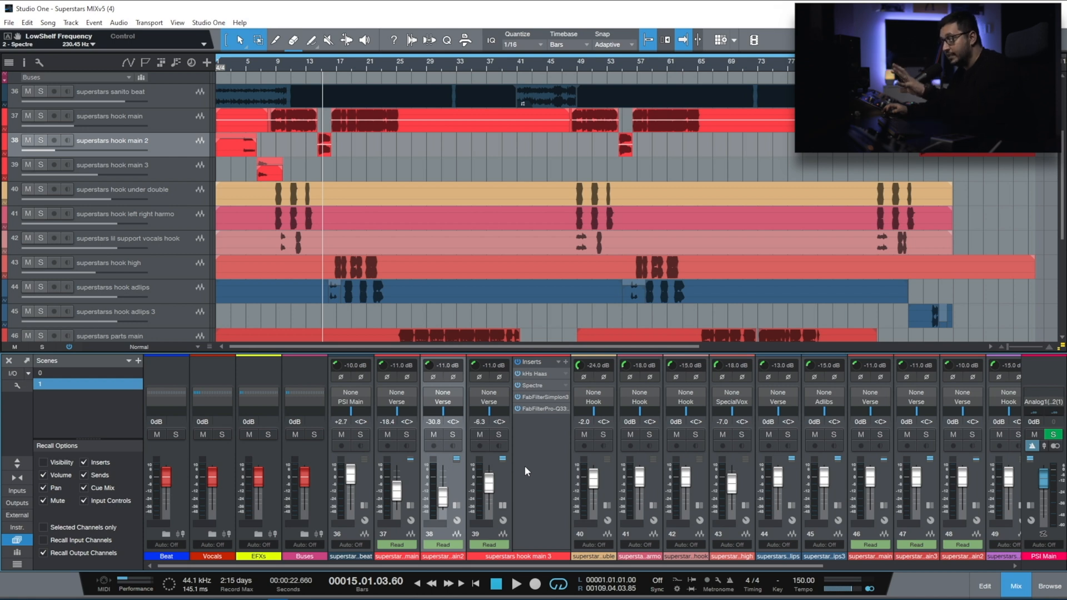
{"action": "mouse_move", "coordinate": [48, 380]}
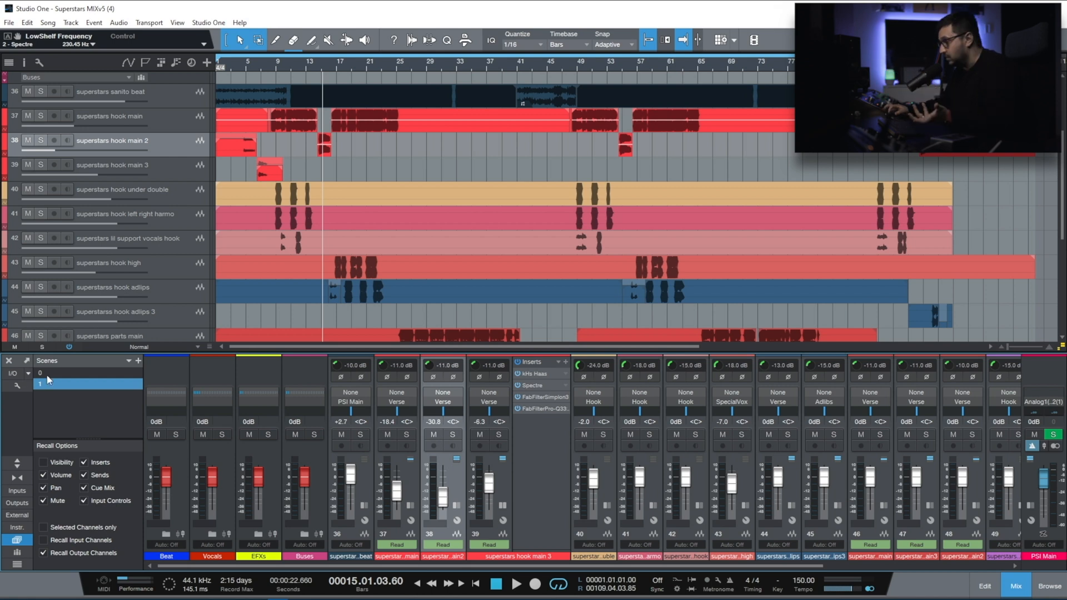
{"action": "left_click", "coordinate": [57, 374]}
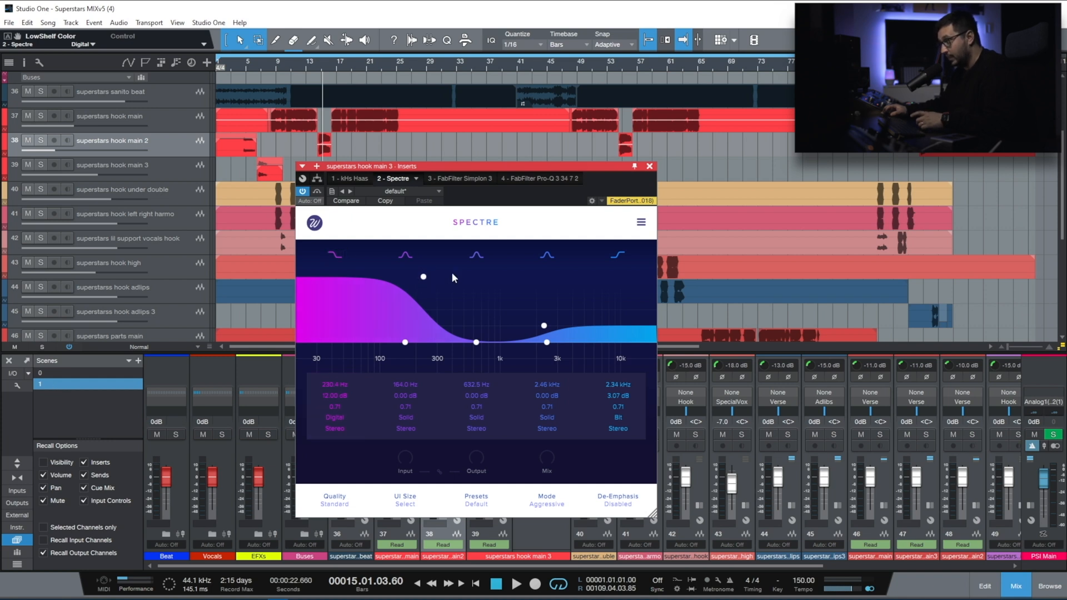
Recall scene 0 then scene 1 to compare the Spectre low shelf (2.97 dB vs 12 dB)
{"action": "left_click", "coordinate": [647, 166]}
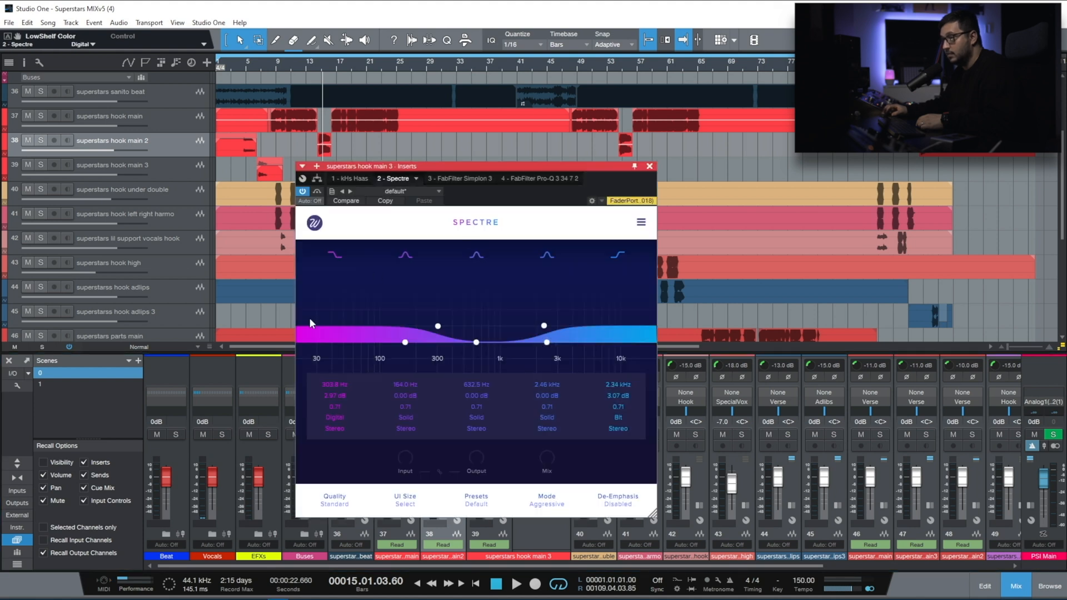
{"action": "left_click", "coordinate": [87, 383]}
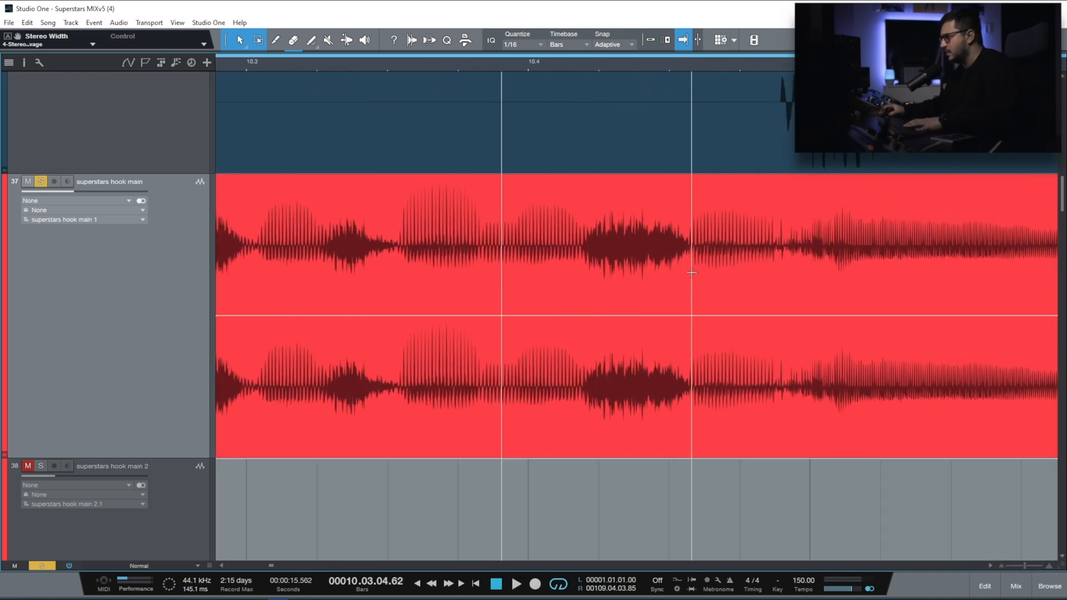
Dip the hook main clip gain envelope under a harsh sibilant, then zoom back out to the full arrangement
{"action": "left_click_drag", "start_coordinate": [581, 279], "coordinate": [689, 279]}
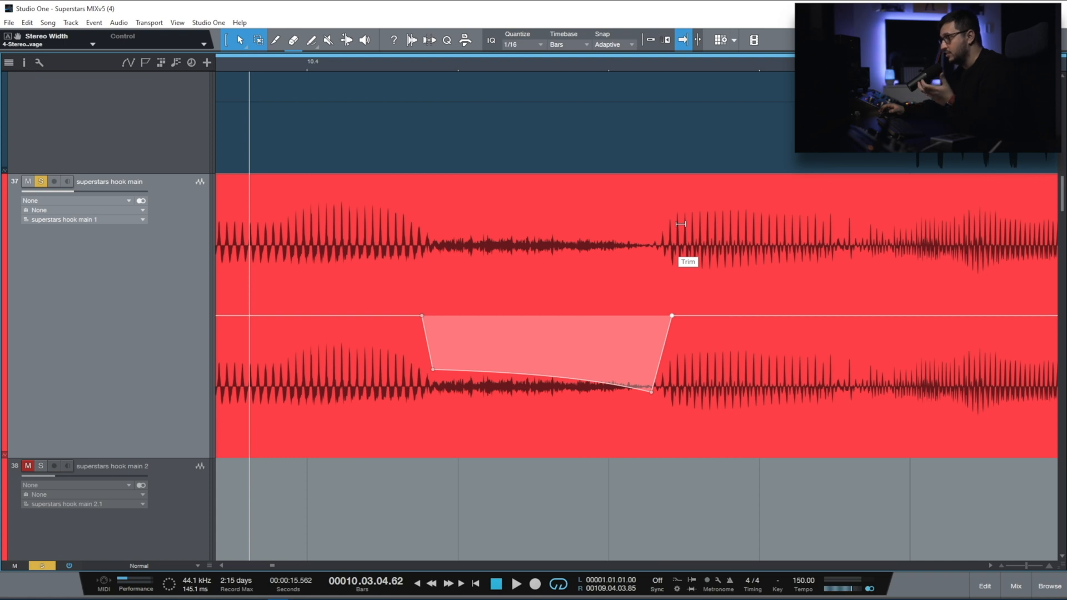
{"action": "mouse_move", "coordinate": [675, 420]}
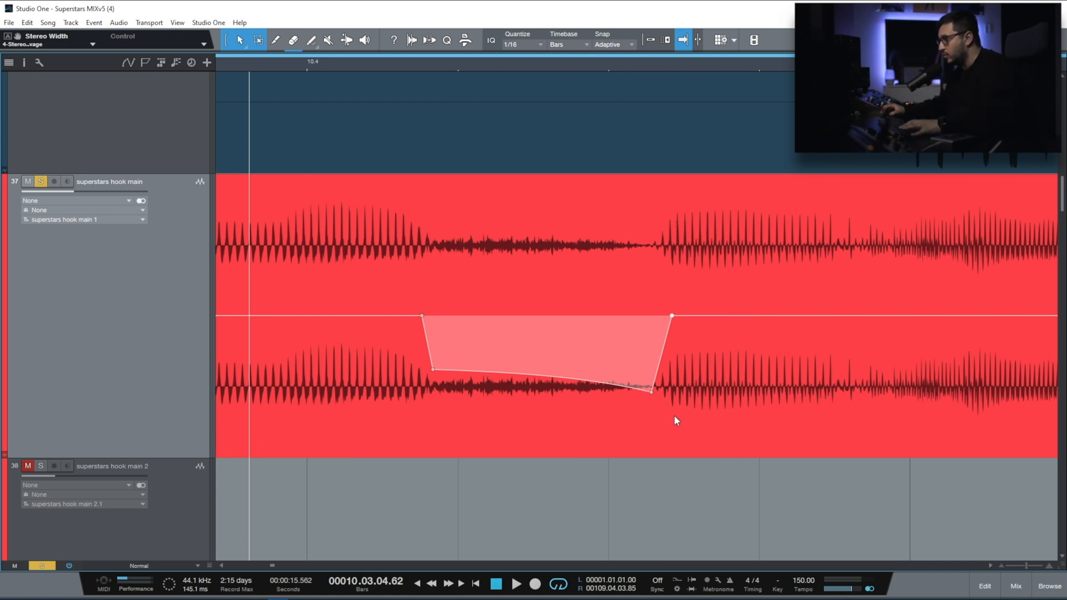
{"action": "left_click", "coordinate": [311, 40]}
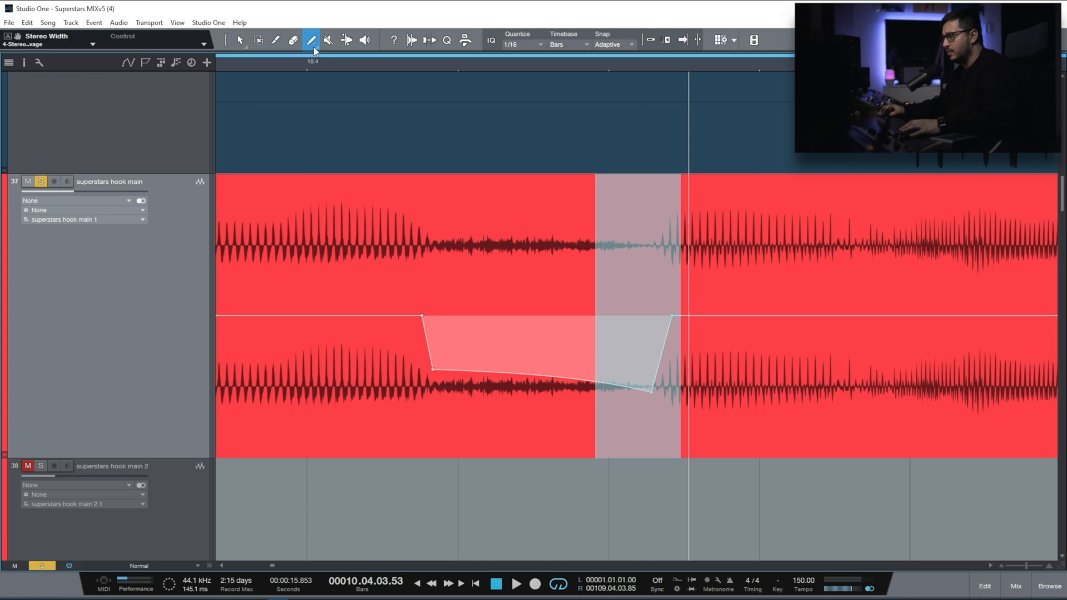
{"action": "left_click", "coordinate": [311, 40]}
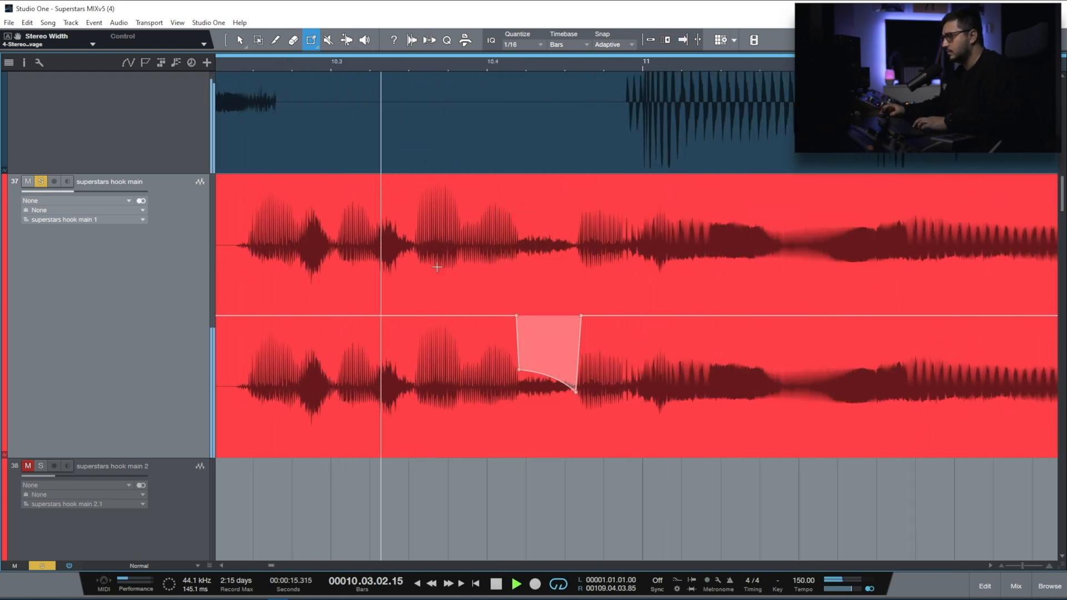
{"action": "left_click", "coordinate": [516, 584]}
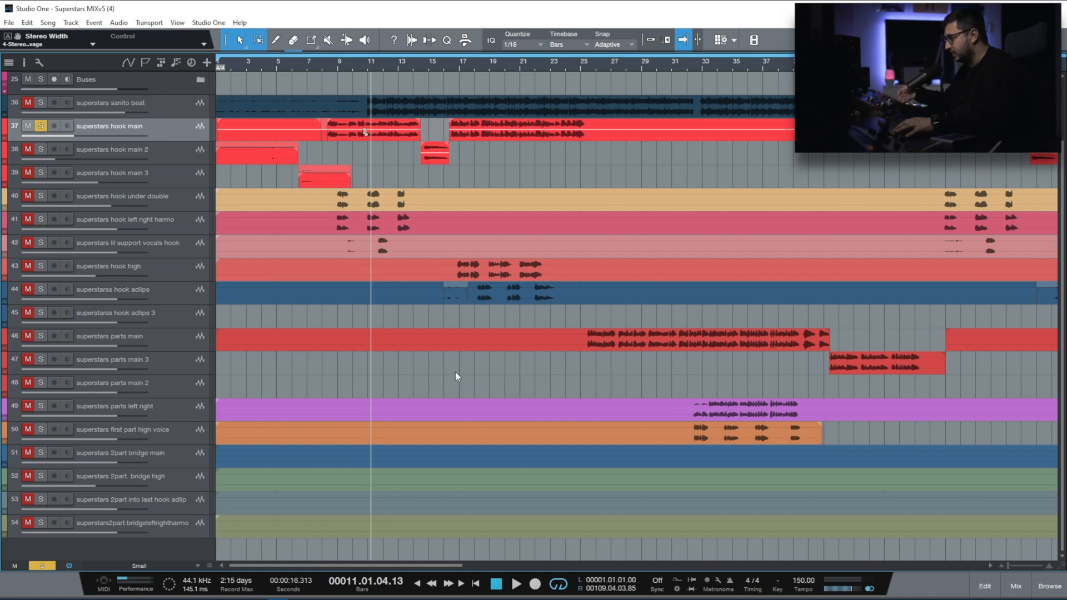
Show the mixer with the effects browser and bring up Analog Delay on the hook main insert
{"action": "left_click", "coordinate": [1014, 588]}
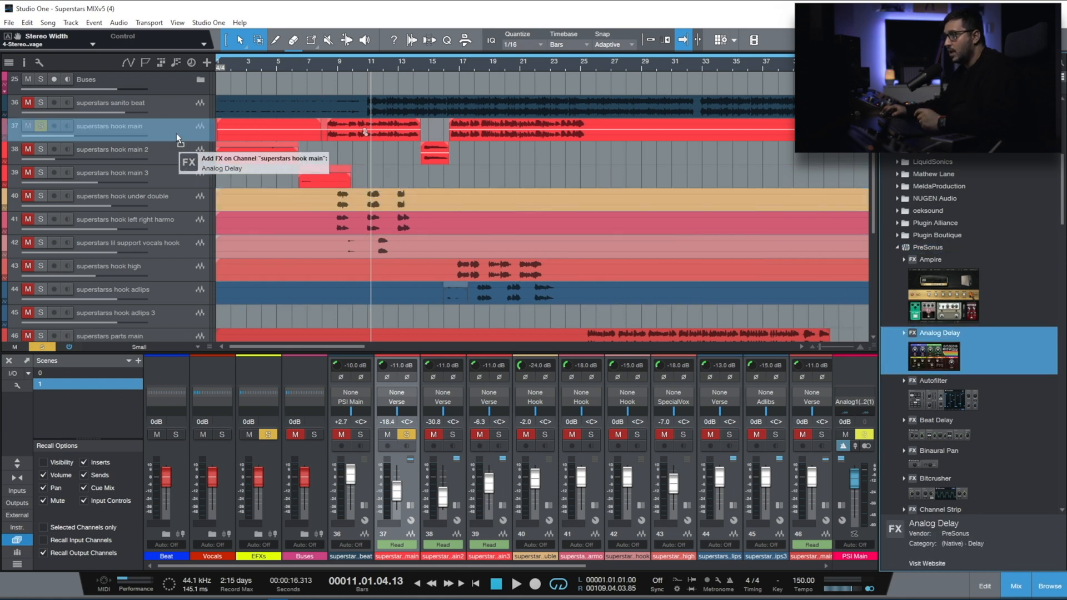
{"action": "left_click", "coordinate": [177, 138]}
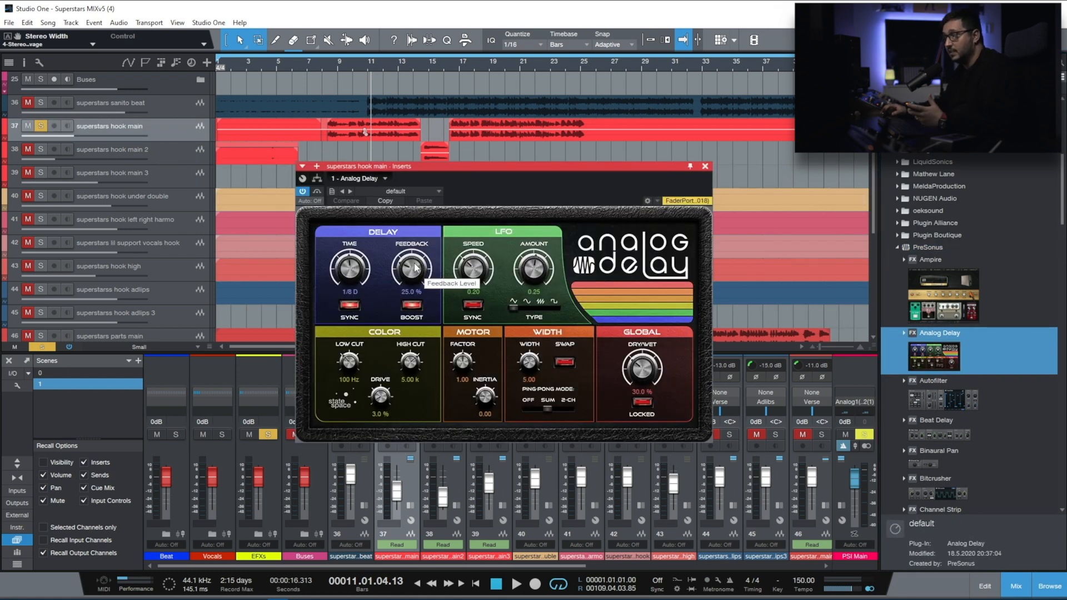
{"action": "mouse_move", "coordinate": [321, 407]}
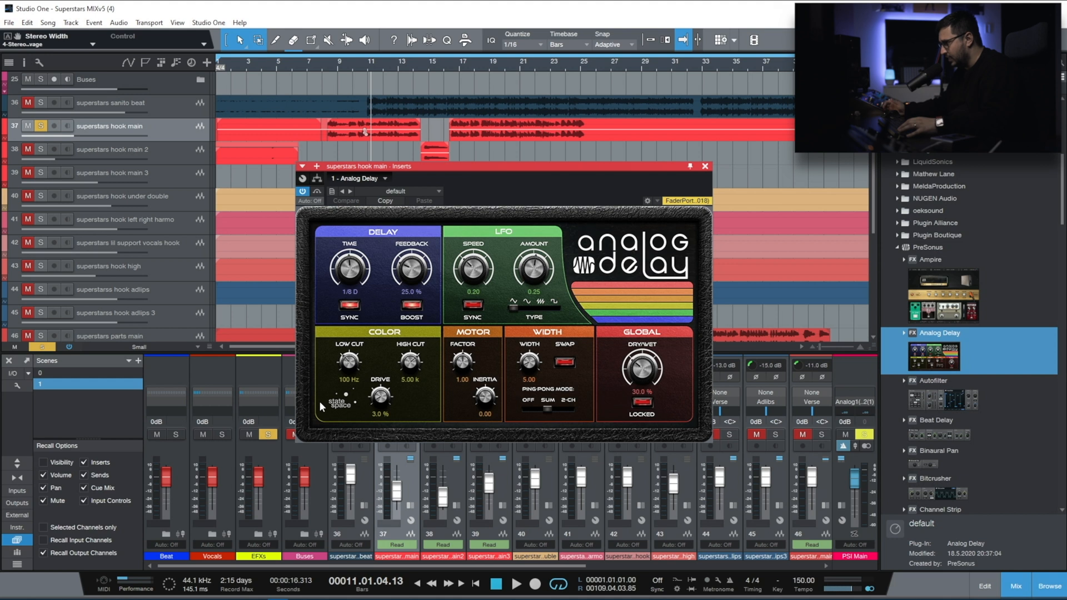
{"action": "mouse_move", "coordinate": [374, 373]}
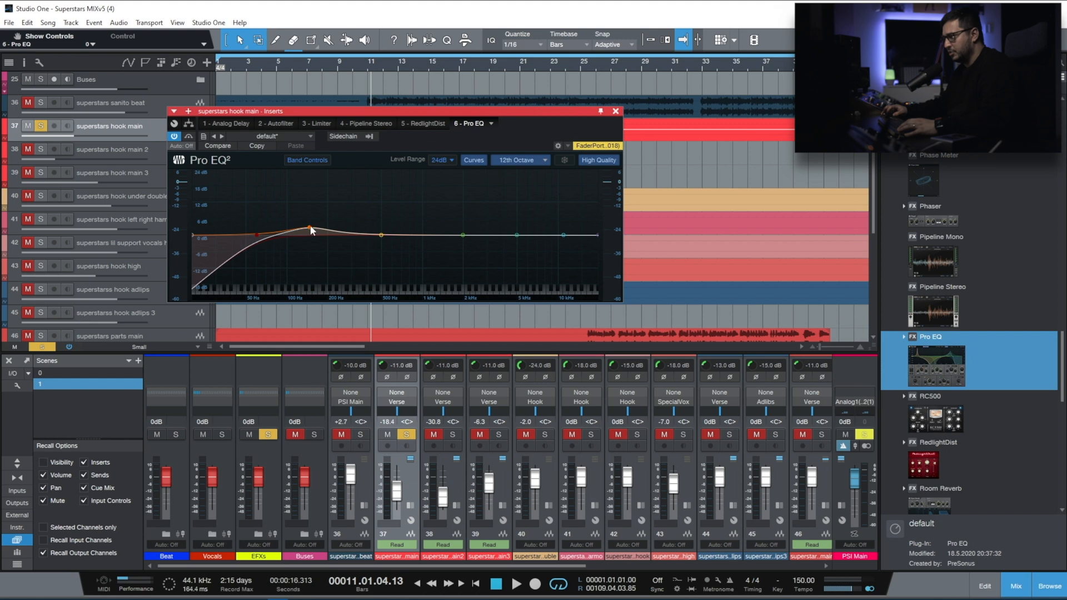
Show Pro EQ's individual band controls, then close the plugin window
{"action": "left_click", "coordinate": [441, 160]}
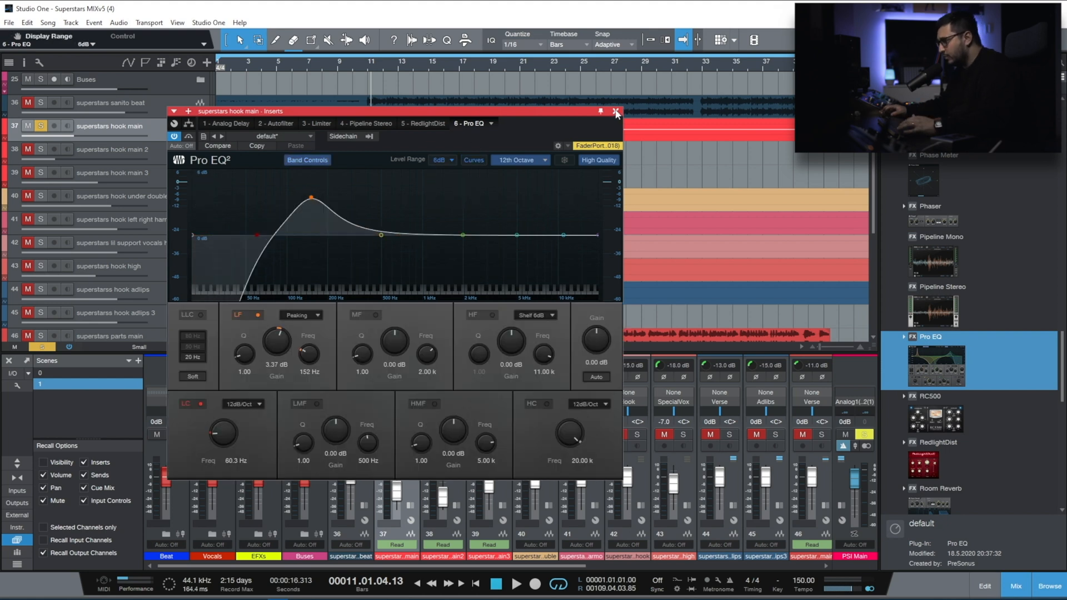
{"action": "left_click", "coordinate": [615, 112]}
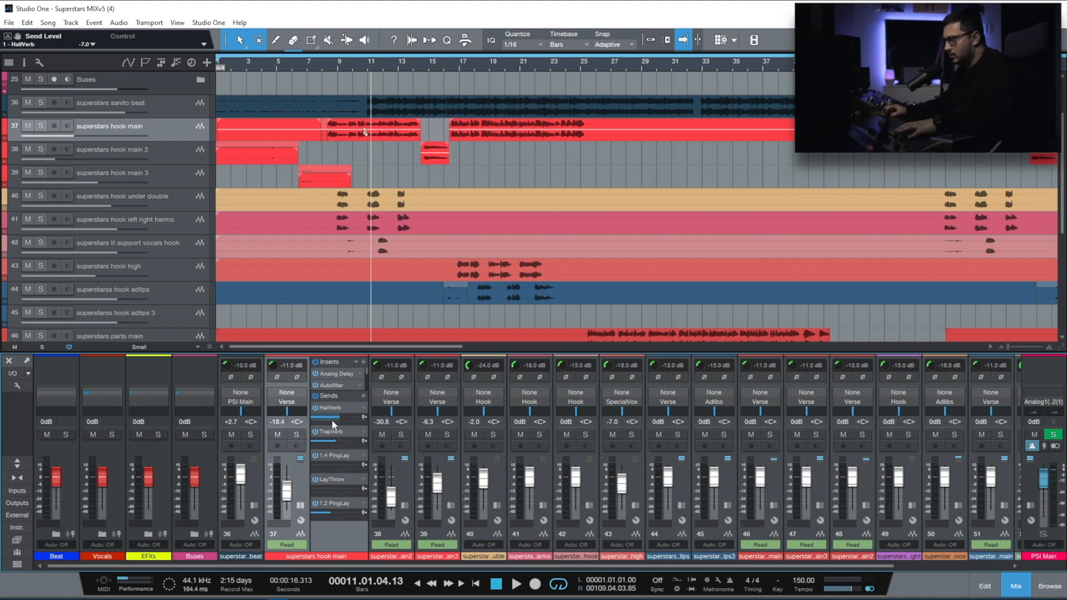
Set hook main's HallVerb send level to about -7.4 dB
{"action": "left_click_drag", "start_coordinate": [329, 414], "coordinate": [329, 422]}
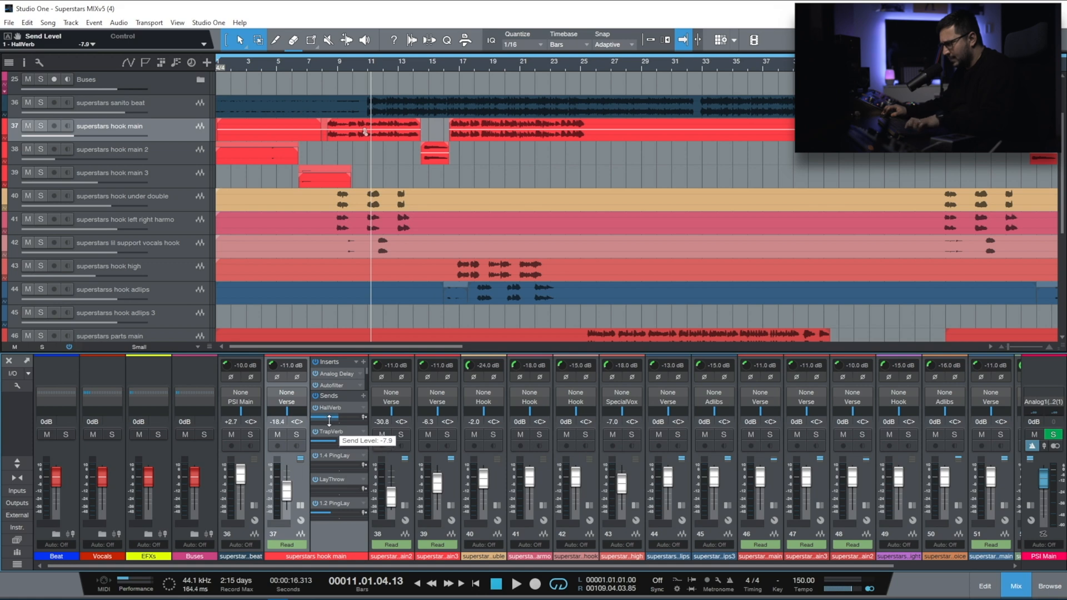
{"action": "left_click_drag", "start_coordinate": [330, 419], "coordinate": [343, 417]}
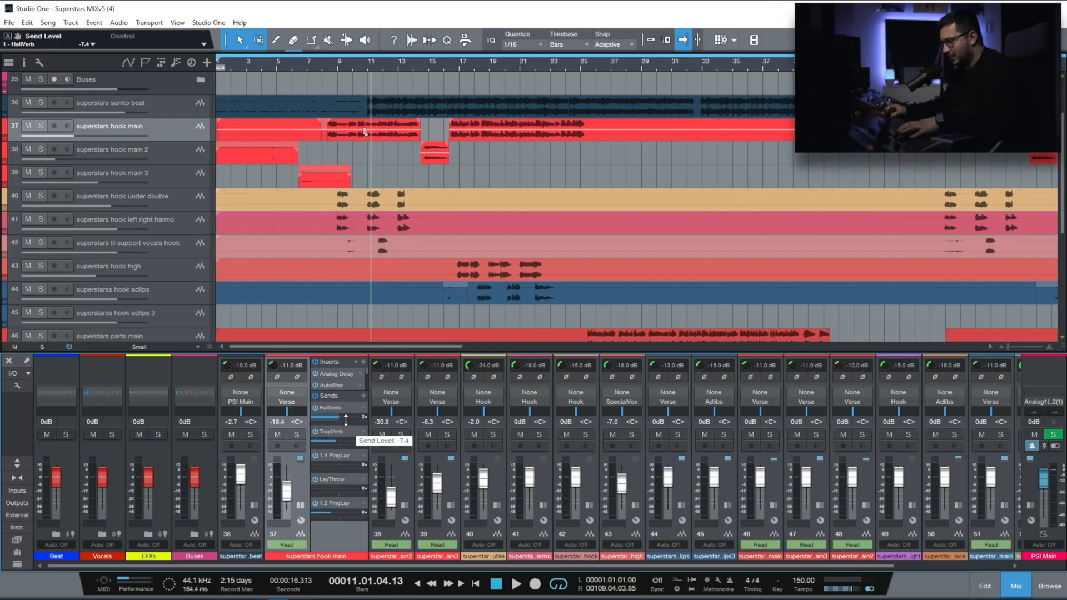
{"action": "left_click_drag", "start_coordinate": [347, 419], "coordinate": [347, 411]}
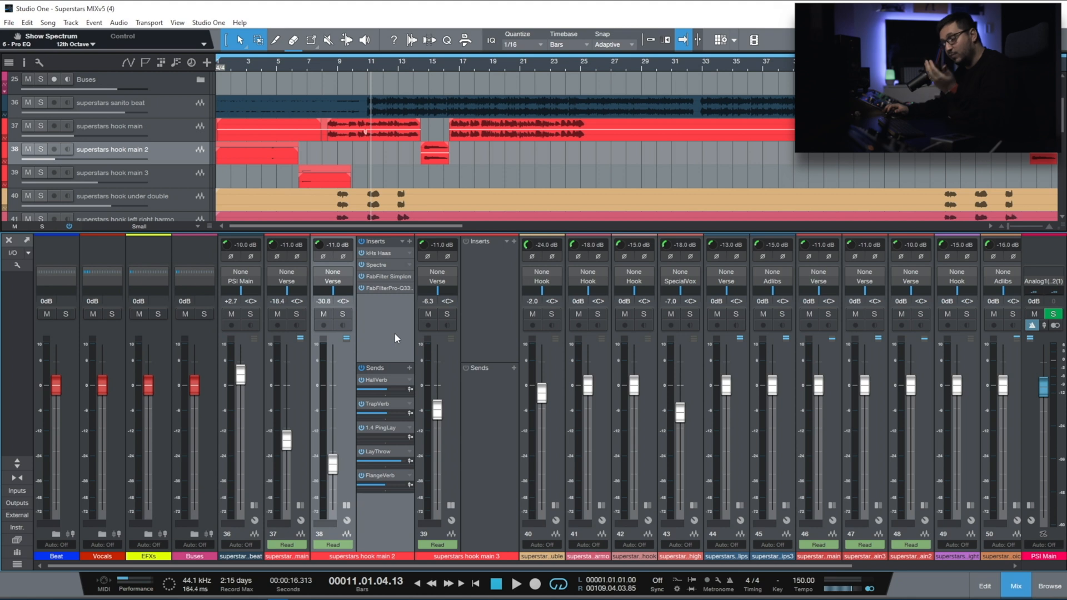
{"action": "mouse_move", "coordinate": [381, 244]}
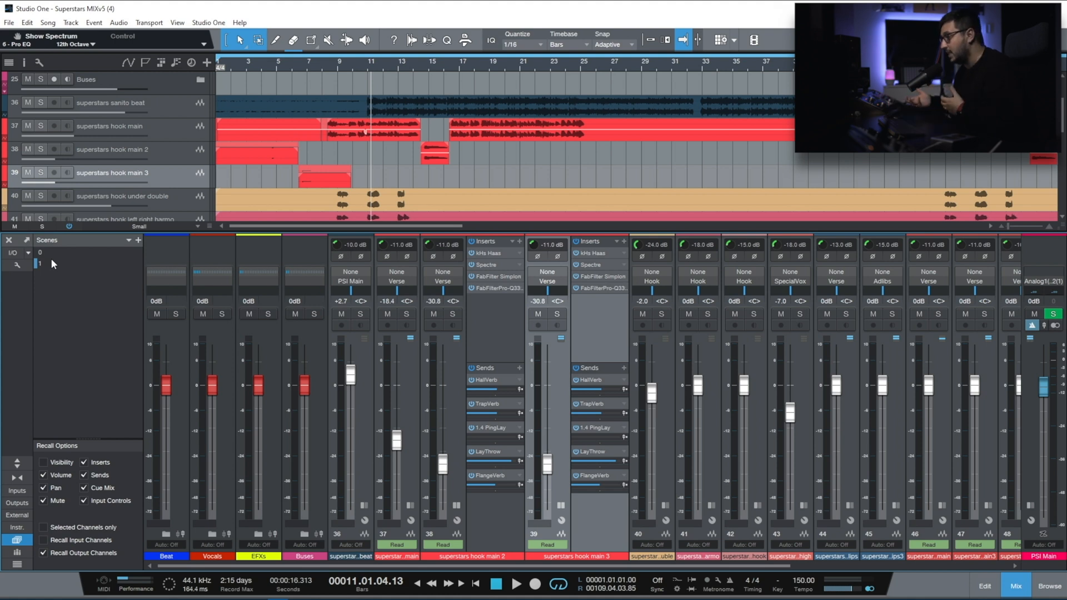
{"action": "mouse_move", "coordinate": [47, 355]}
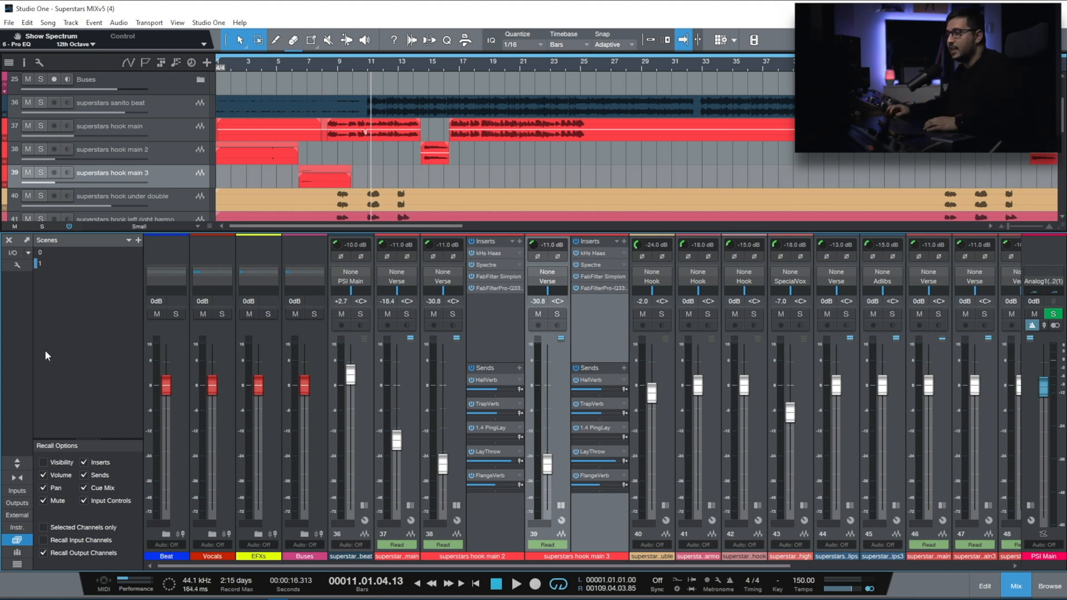
Paste hook main 2's copied inserts and sends onto hook main 3
{"action": "left_click", "coordinate": [87, 263]}
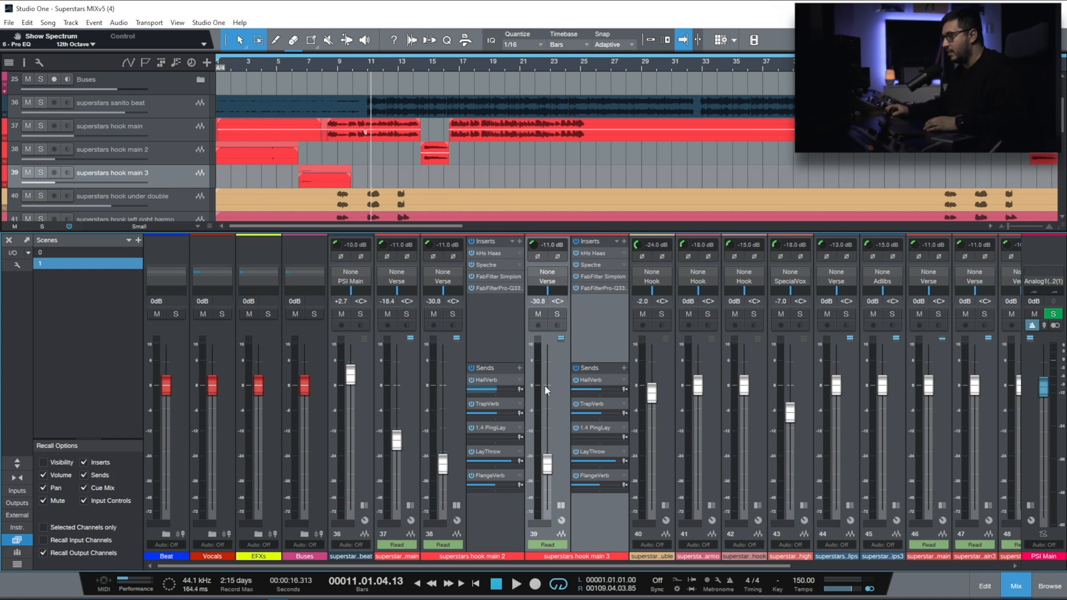